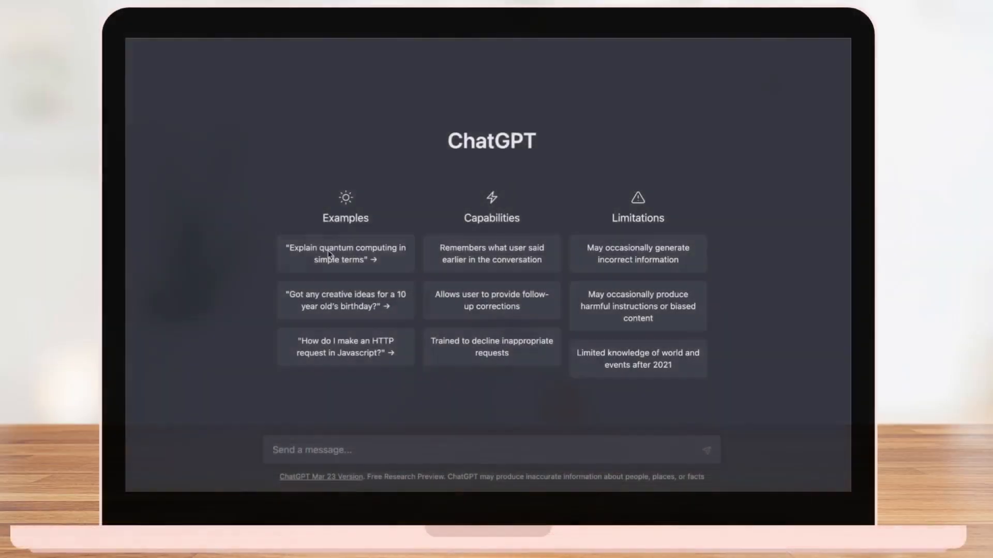
Send the 'Explain quantum computing in simple terms' example, then scroll to the Yahoo News growth story
{"action": "left_click", "coordinate": [345, 255]}
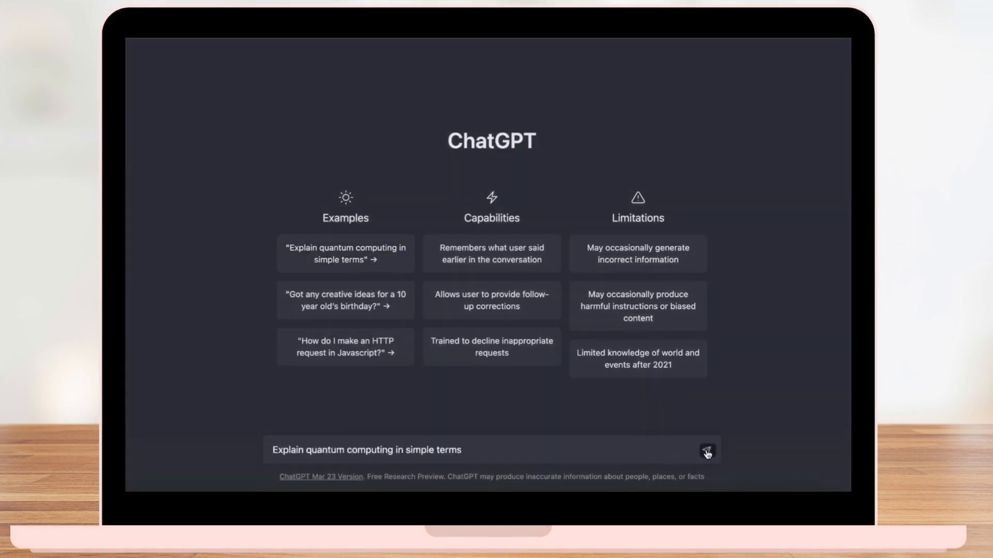
{"action": "left_click", "coordinate": [706, 451]}
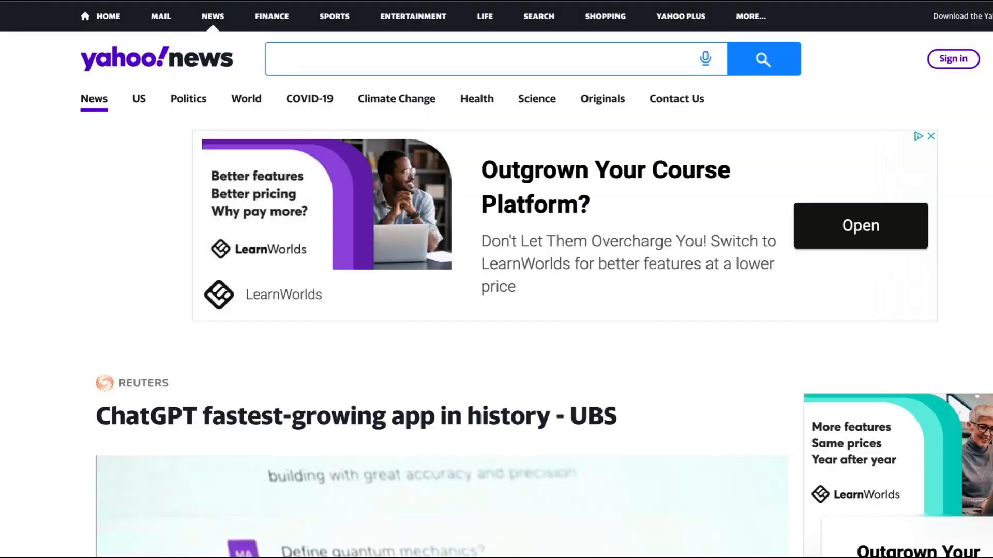
{"action": "scroll", "scroll_direction": "down", "scroll_amount": 3}
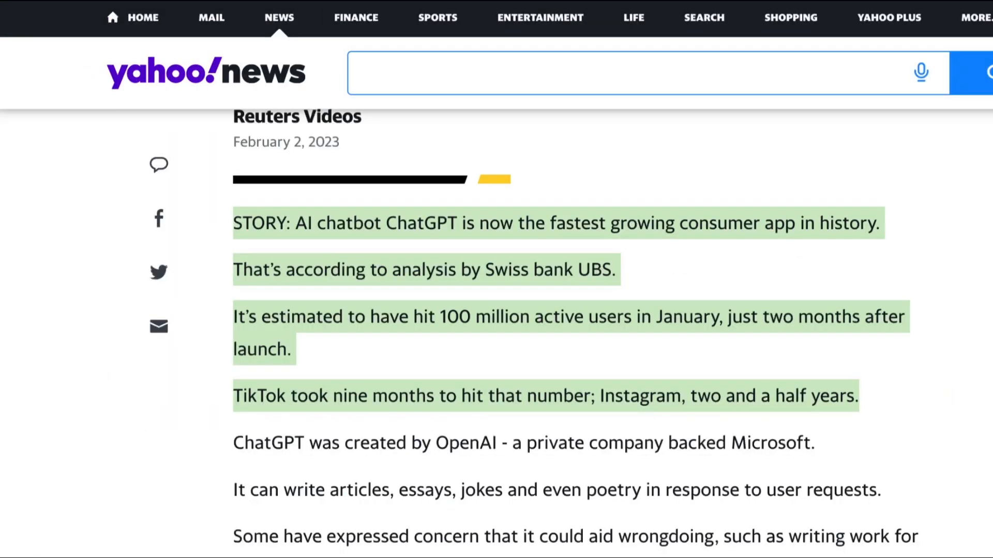